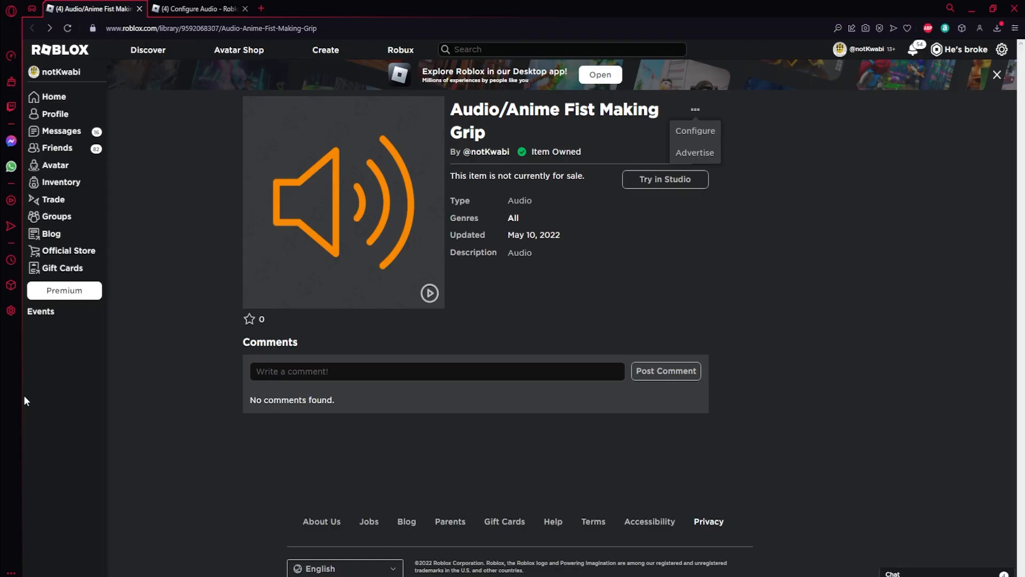
mouse_move(163, 271)
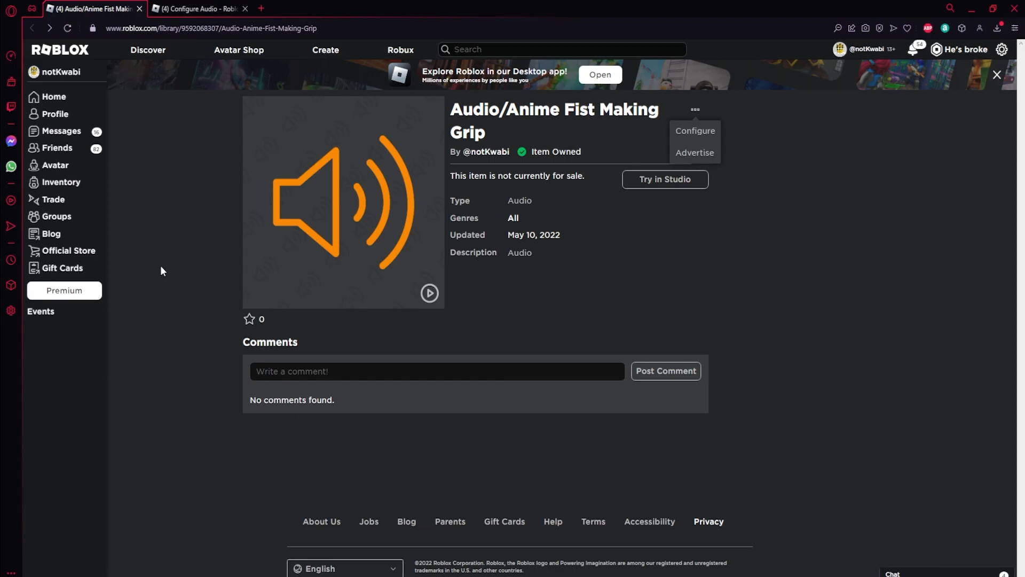
- Preview the Anime Fist Making Grip audio briefly on its asset page
left_click(429, 292)
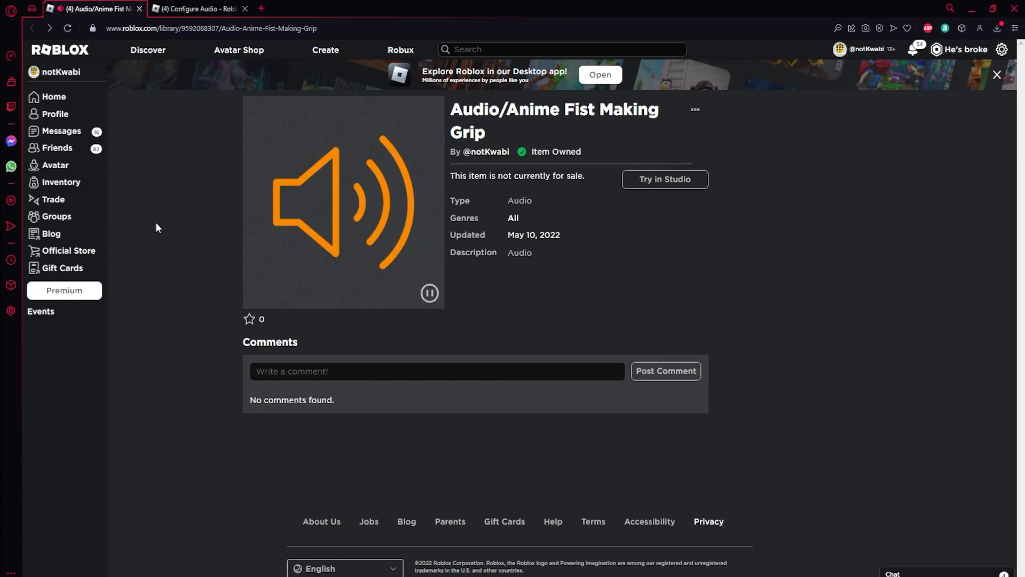
left_click(429, 293)
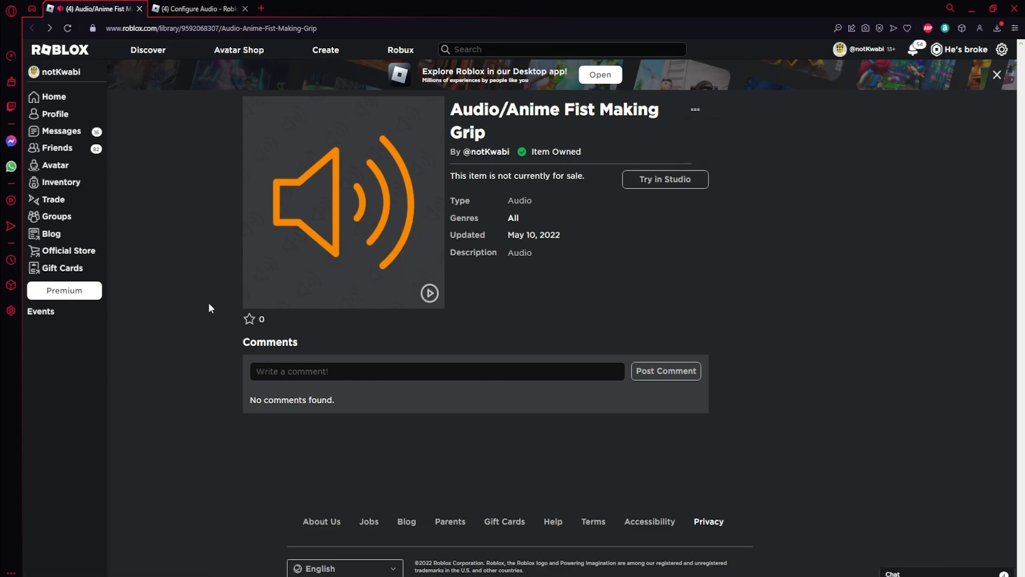
mouse_move(222, 575)
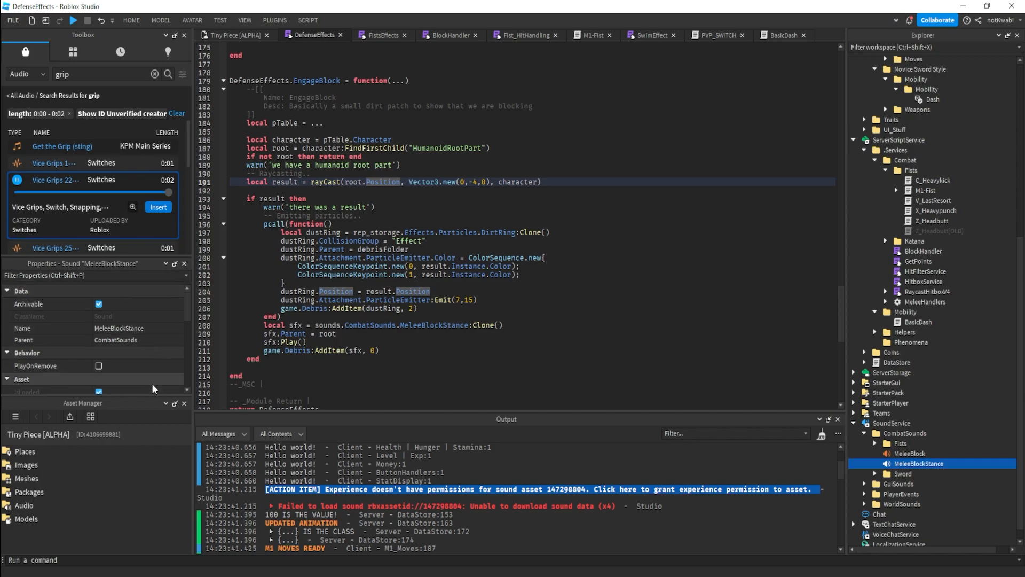
mouse_move(193, 389)
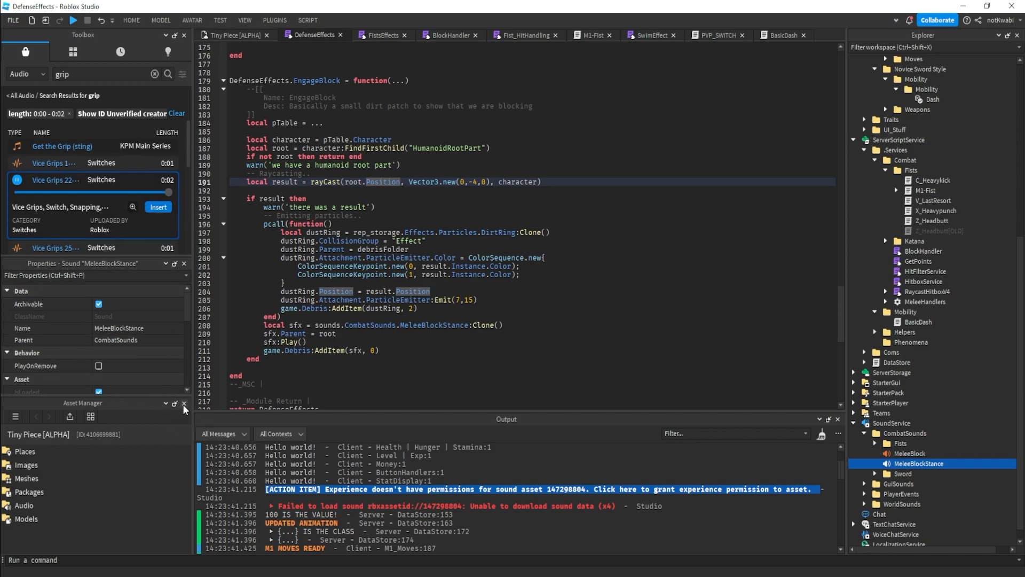
left_click(244, 19)
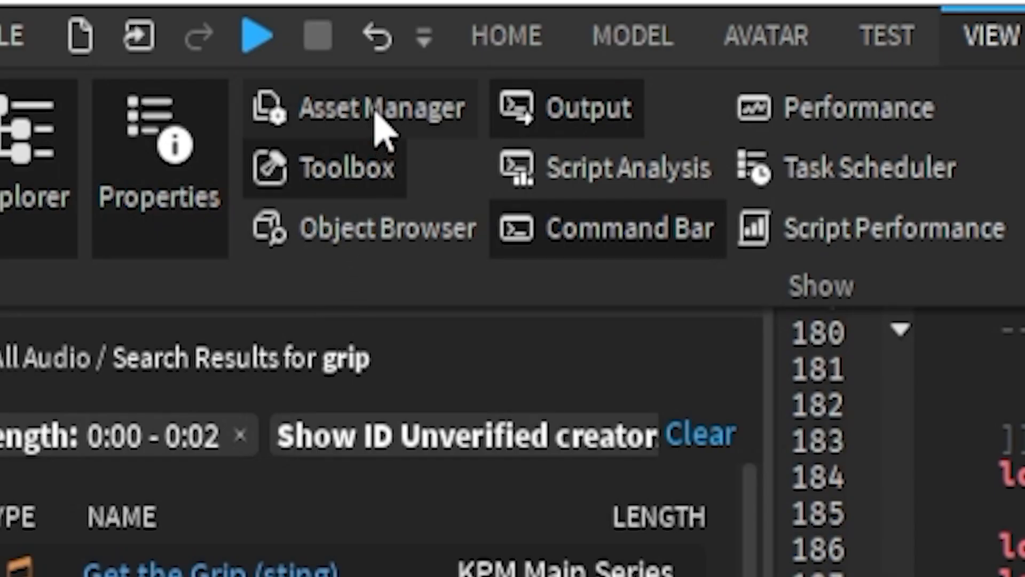
left_click(374, 108)
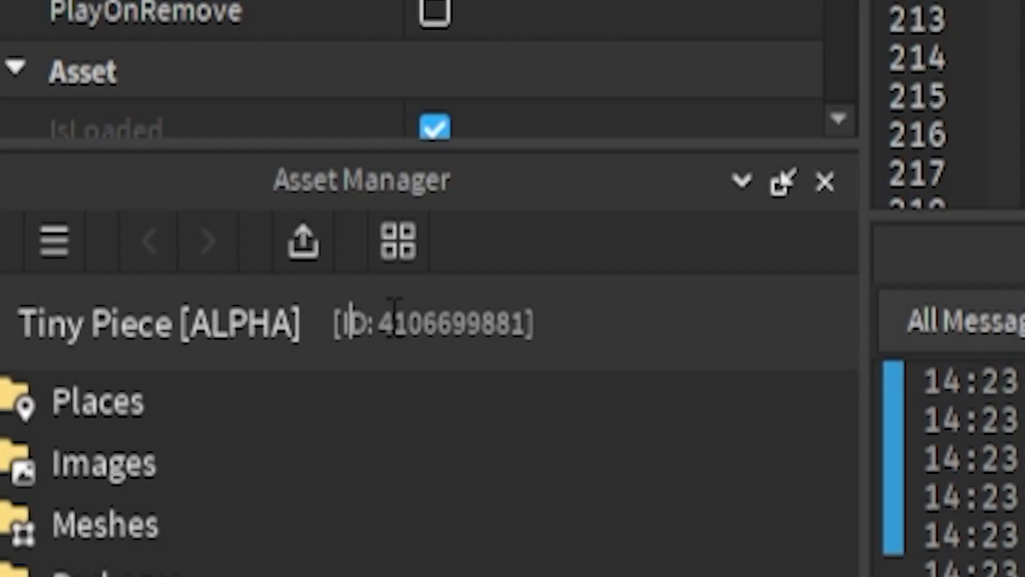
double_click(449, 320)
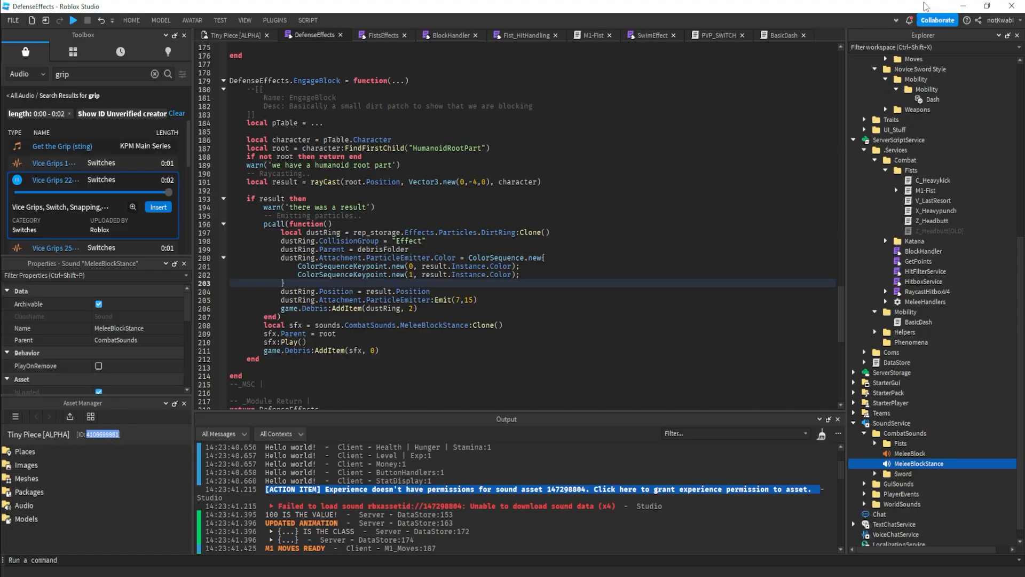
mouse_move(959, 5)
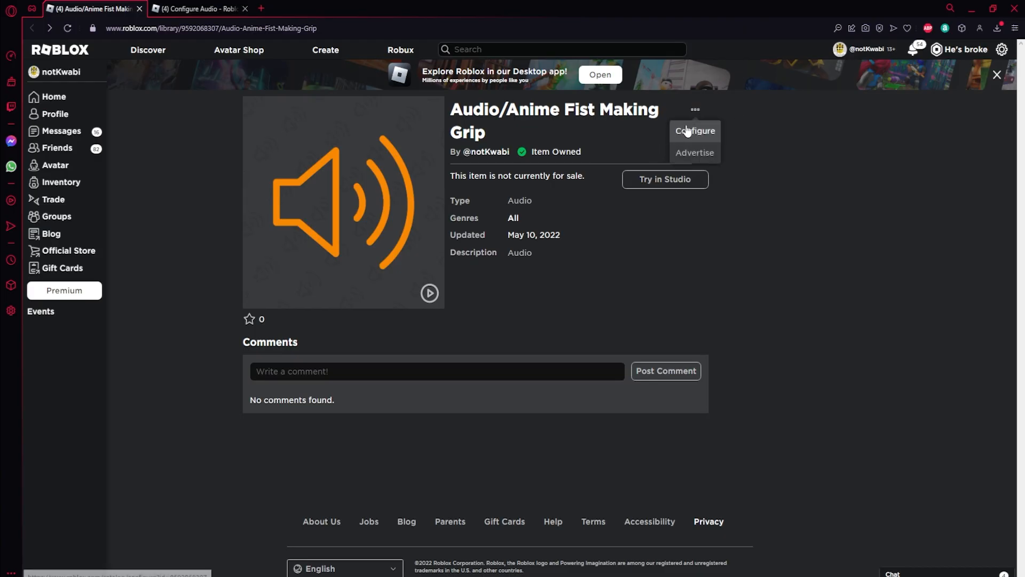
left_click(694, 130)
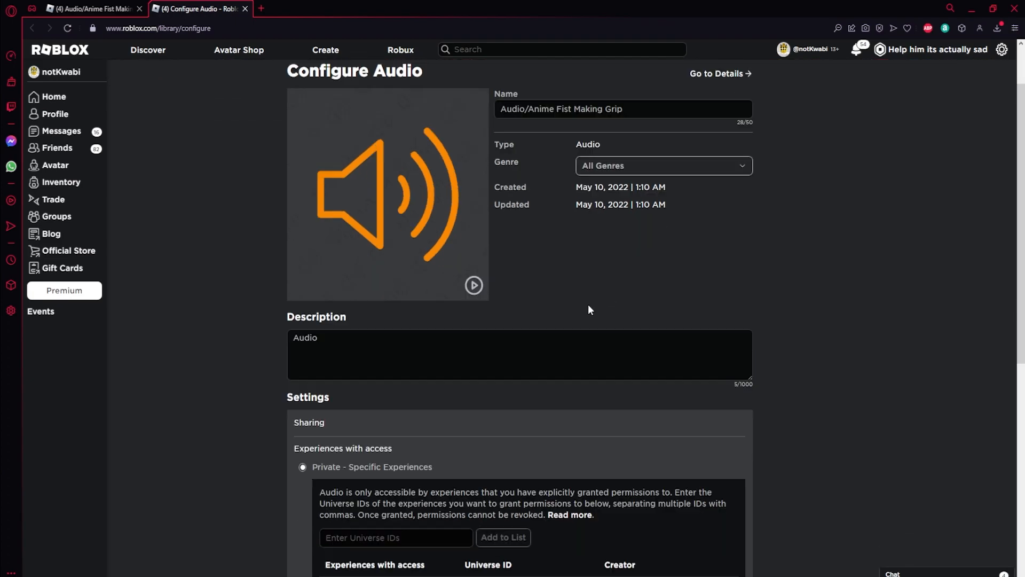
scroll("down", 3)
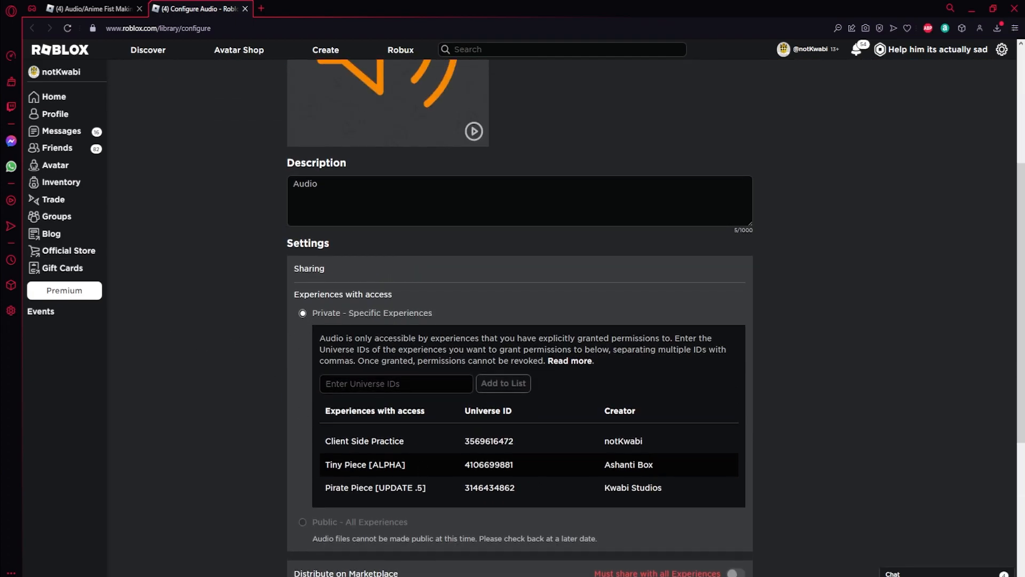
type("4106699881")
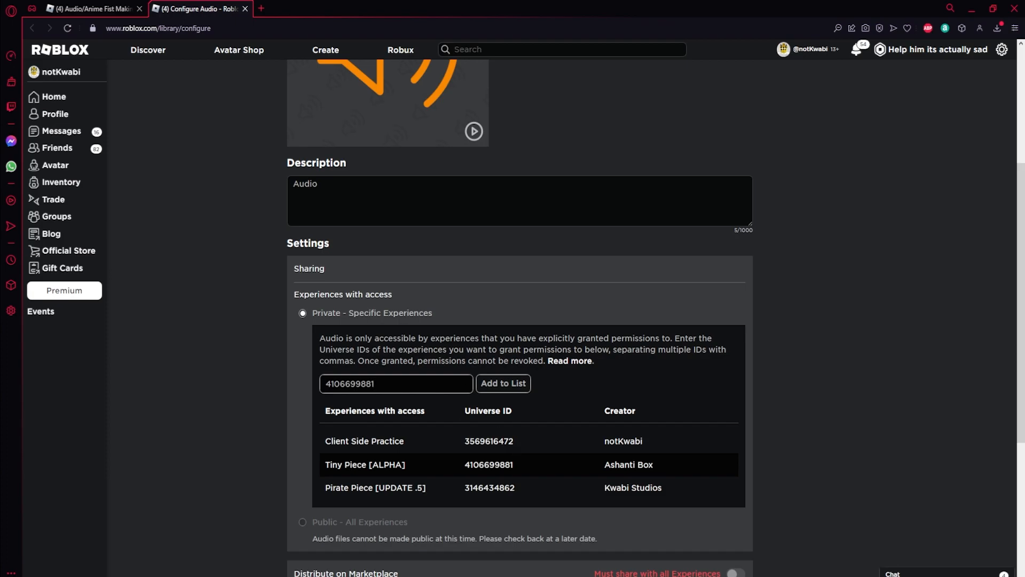
scroll("down", 3)
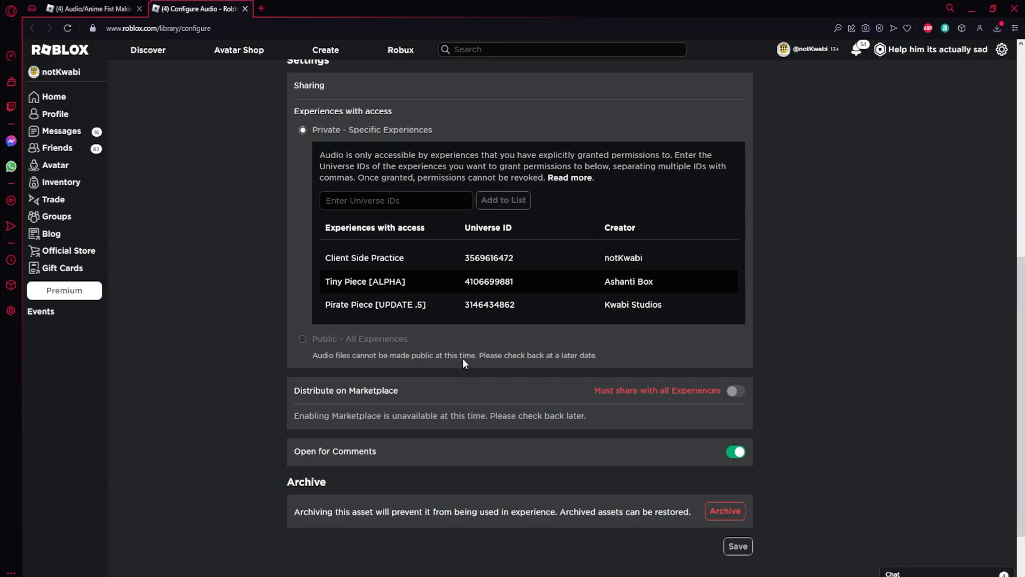
left_click(738, 546)
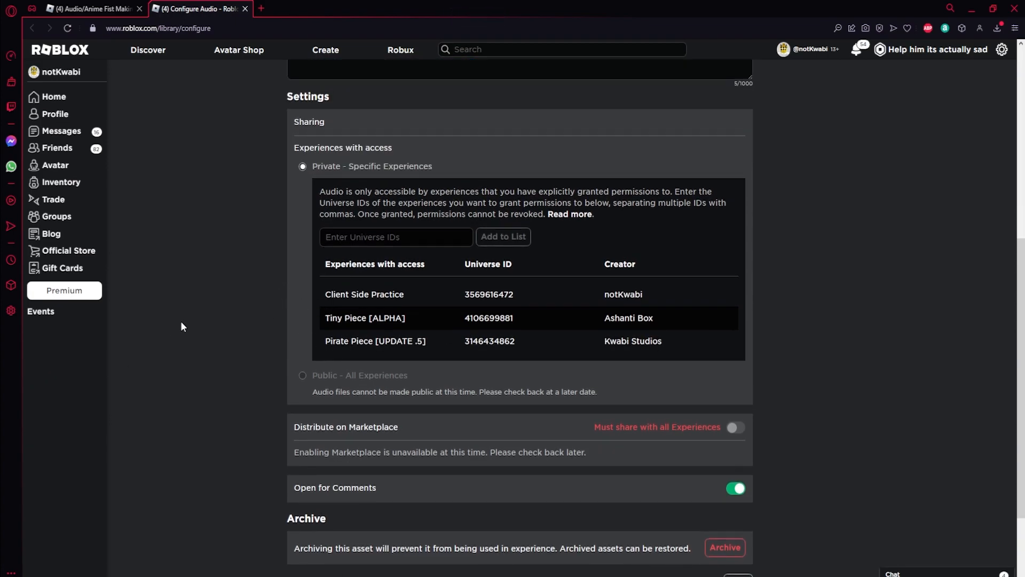
mouse_move(301, 292)
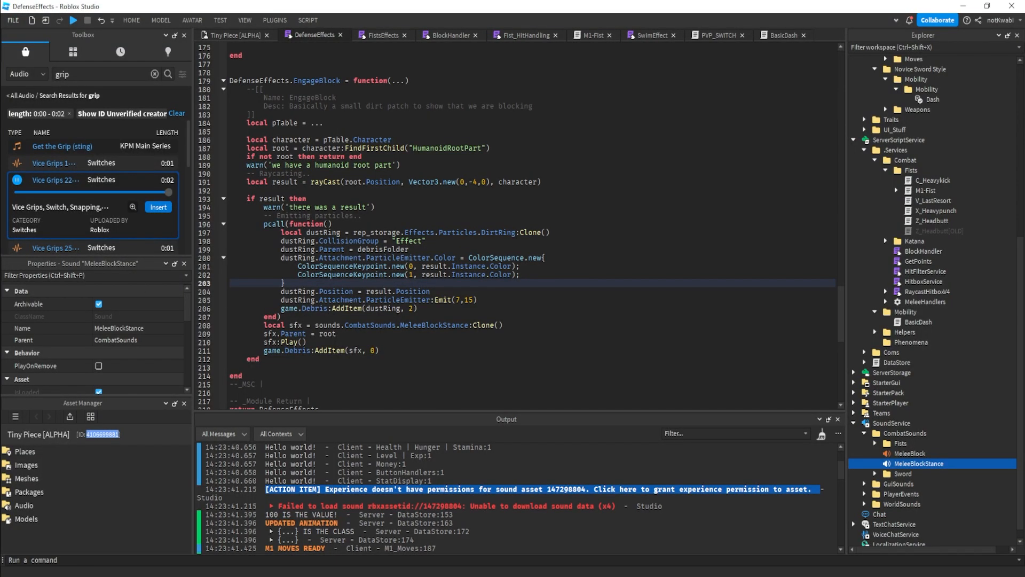
- Start a playtest of Tiny Piece [ALPHA] from the Studio toolbar
left_click(78, 20)
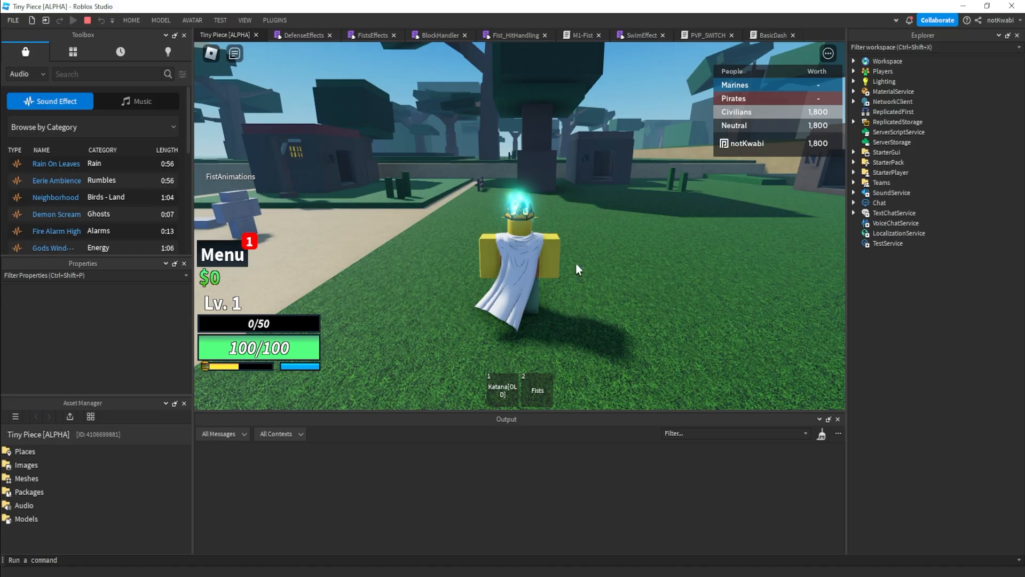
- Equip the Fists from the in-game hotbar to show its move list
left_click(537, 391)
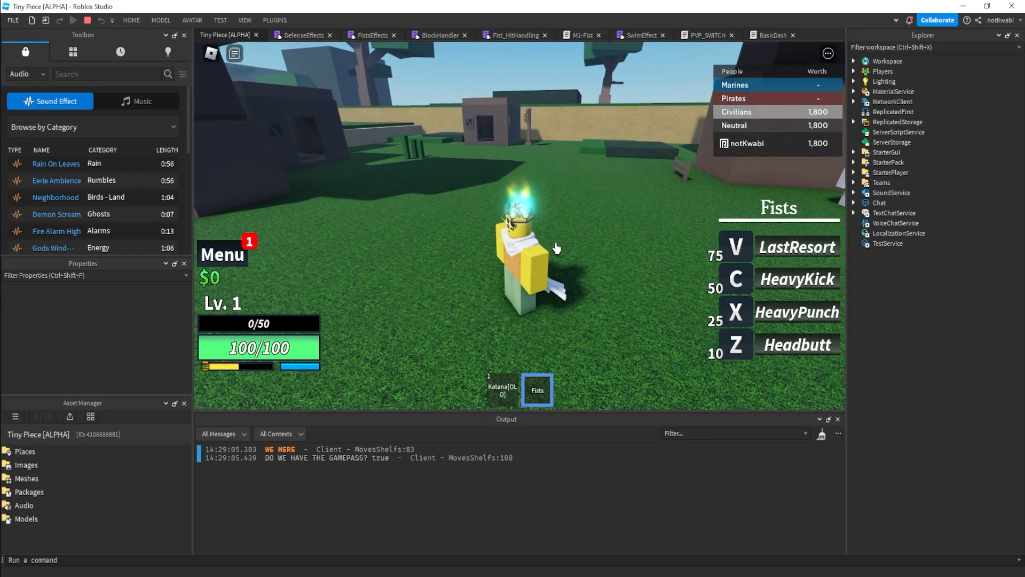